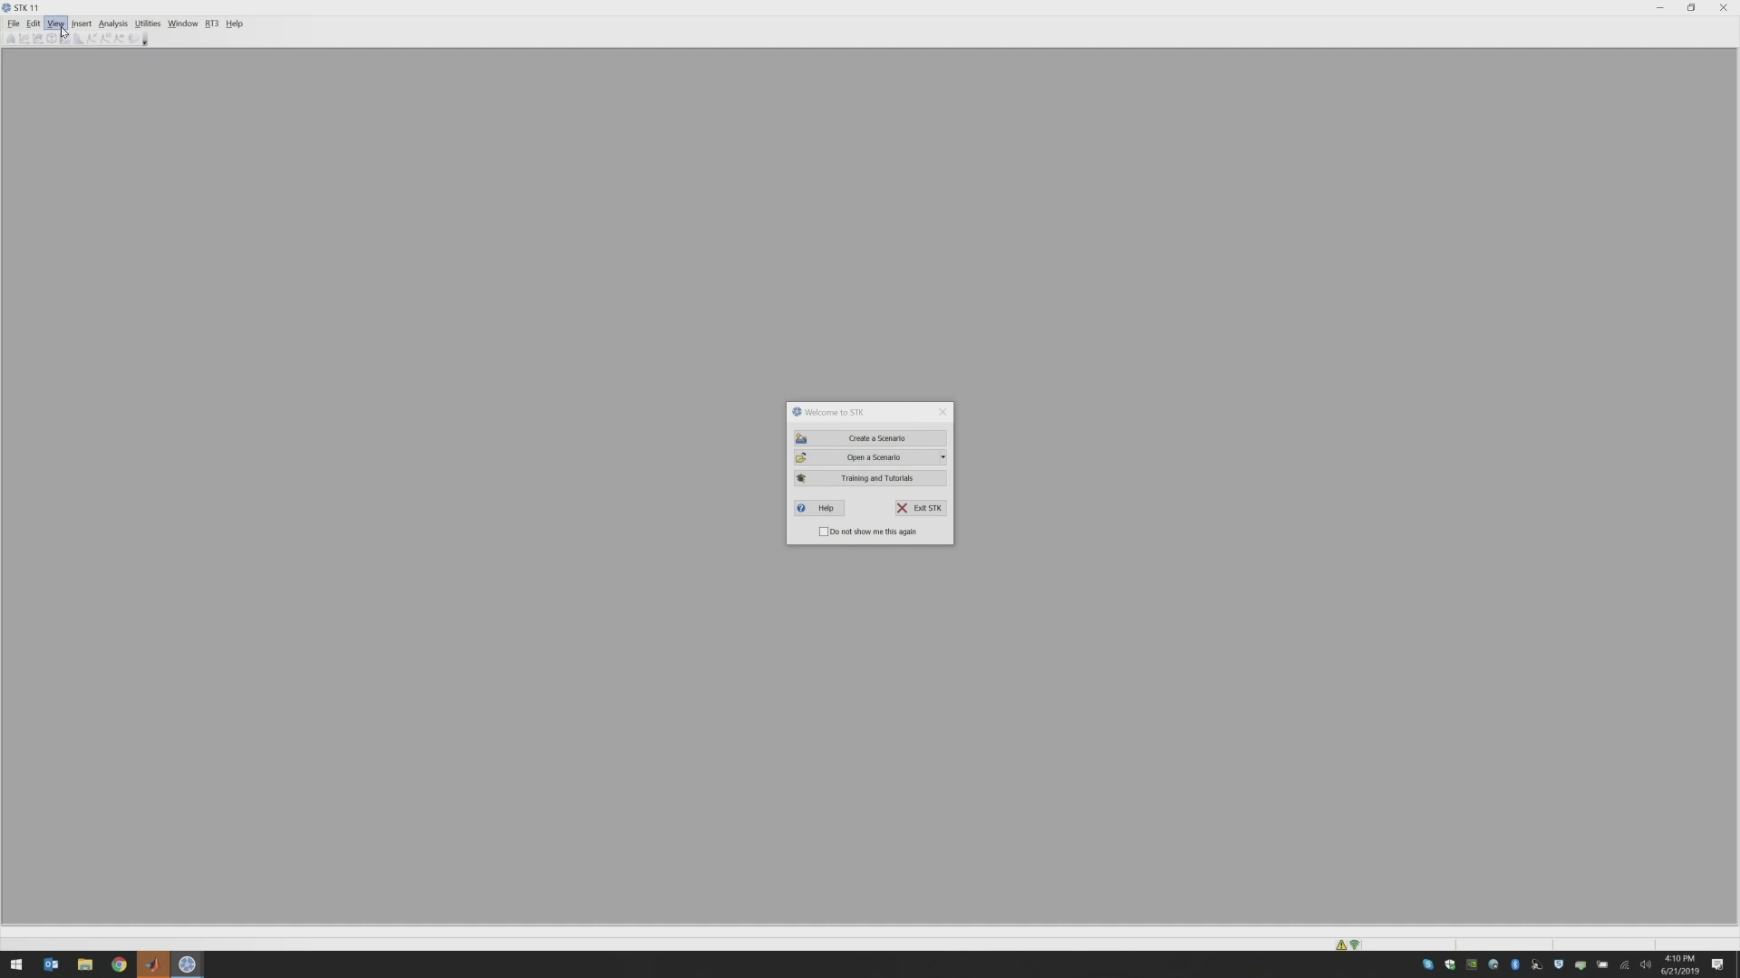
Show the View menu's options while the Welcome to STK dialog remains open
click(53, 22)
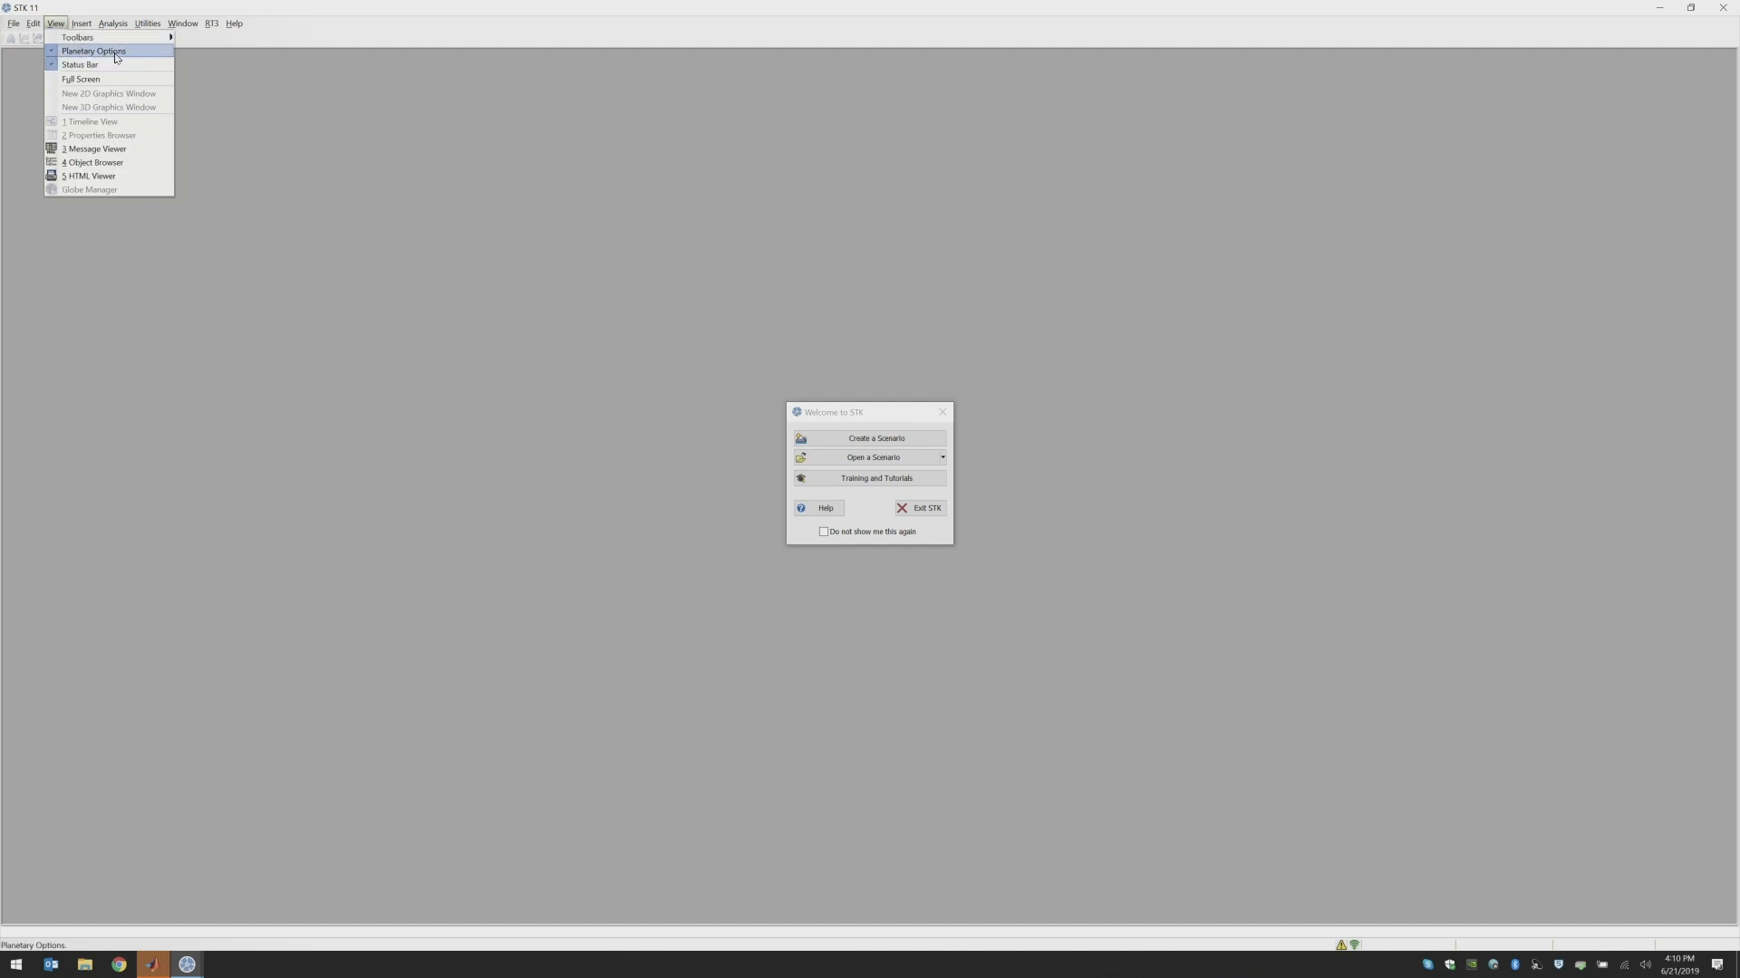
mouse_move(136, 54)
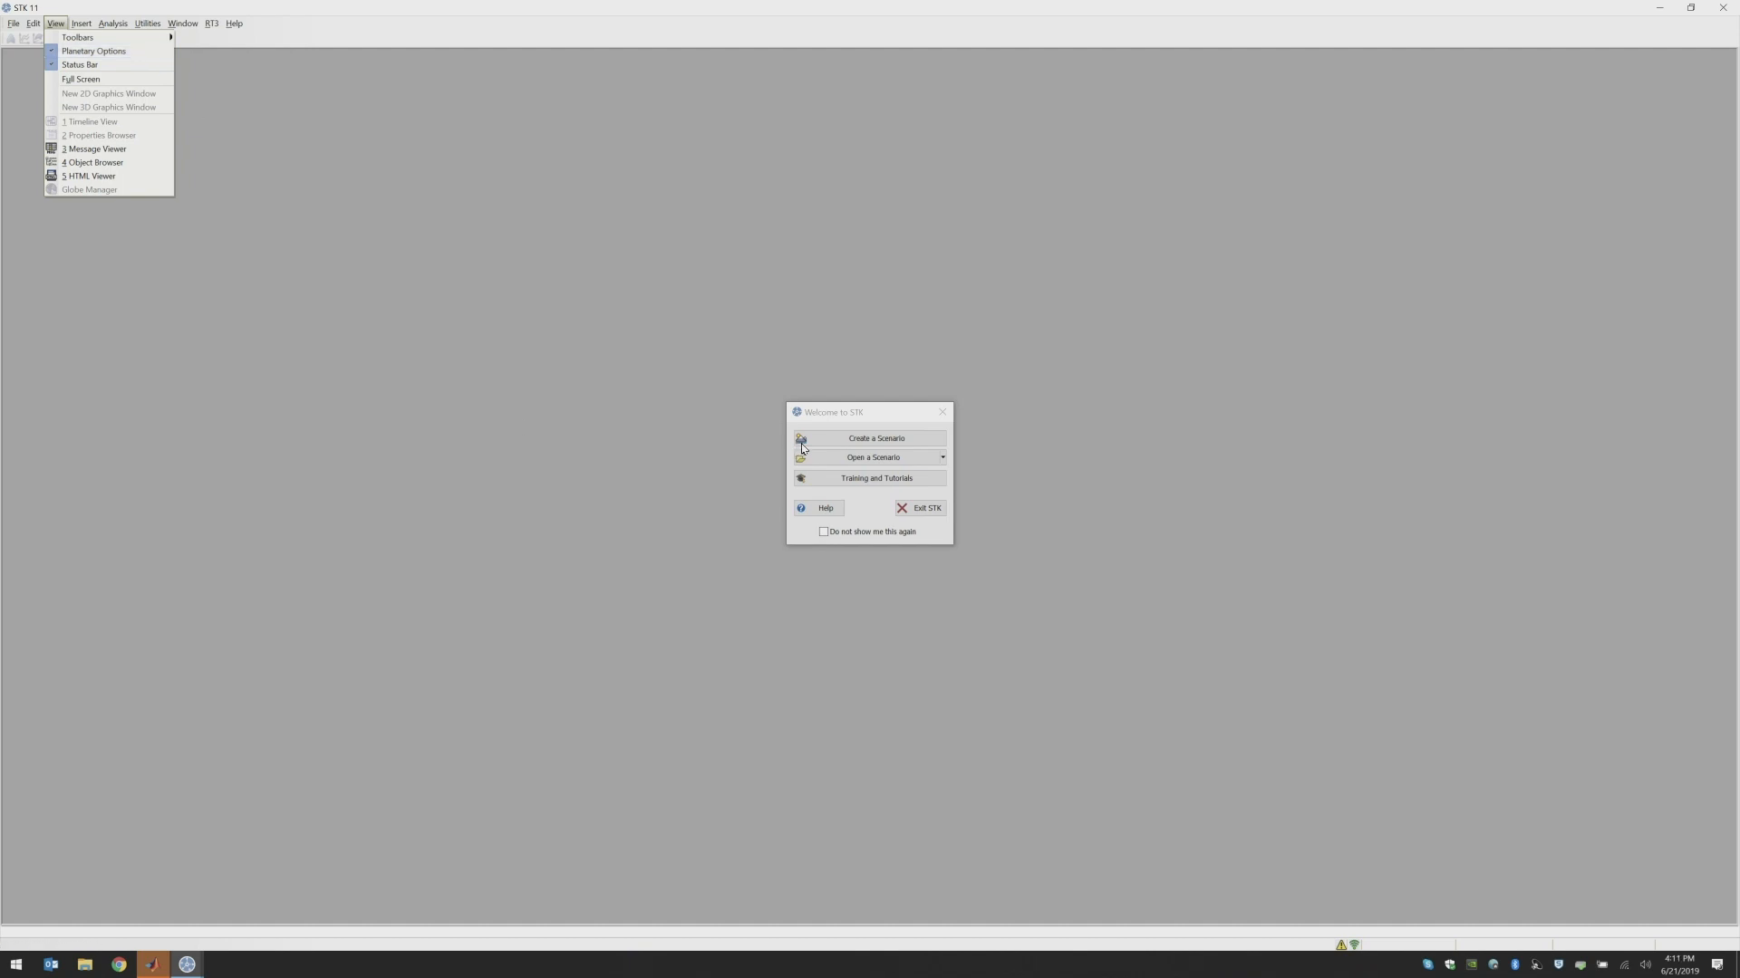
Start the New Scenario Wizard for Scenario20 and list its central body choices
click(876, 437)
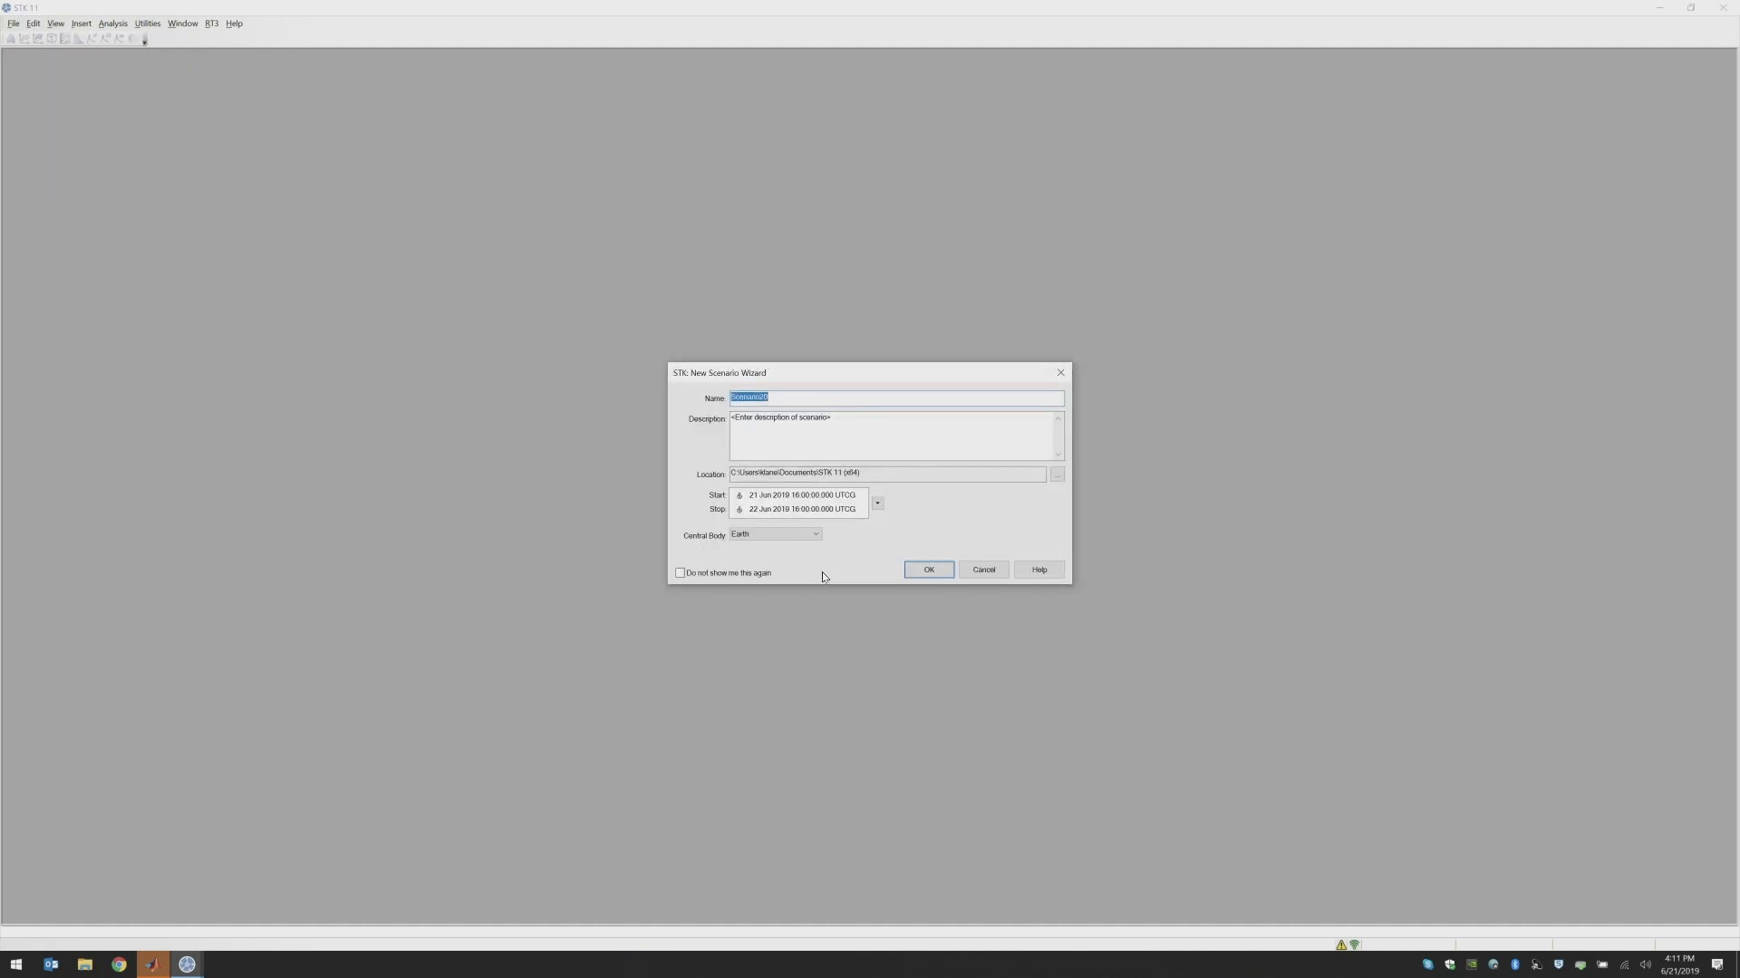
mouse_move(826, 571)
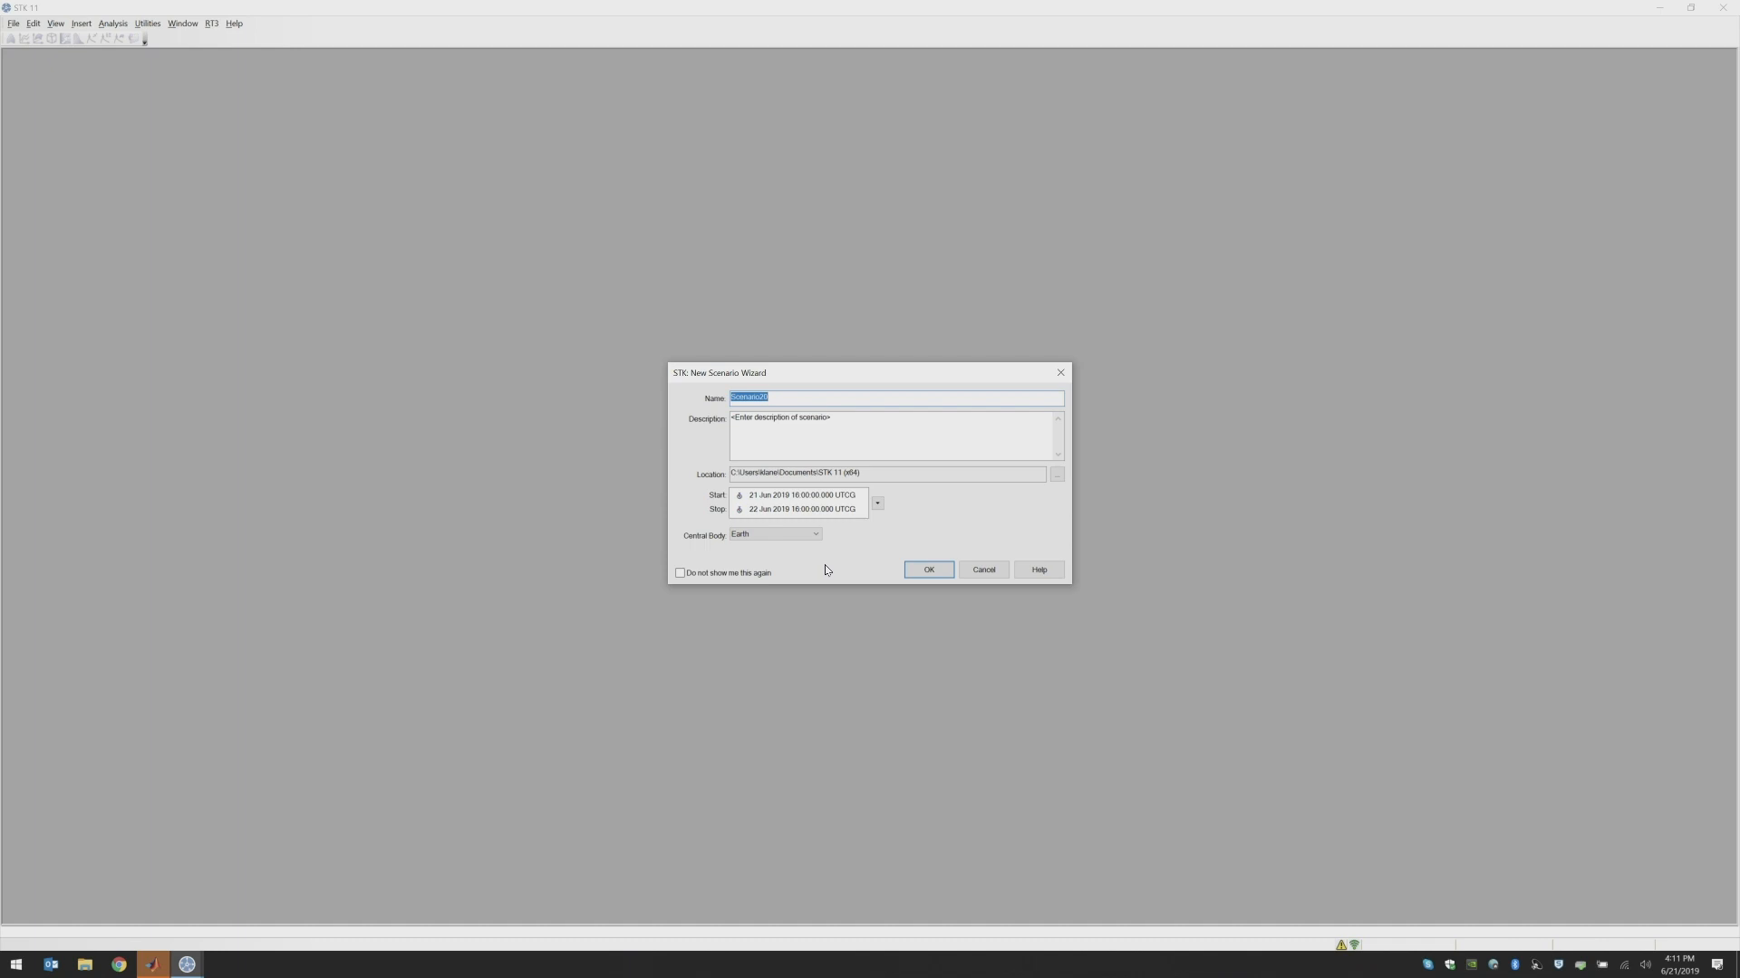
click(818, 533)
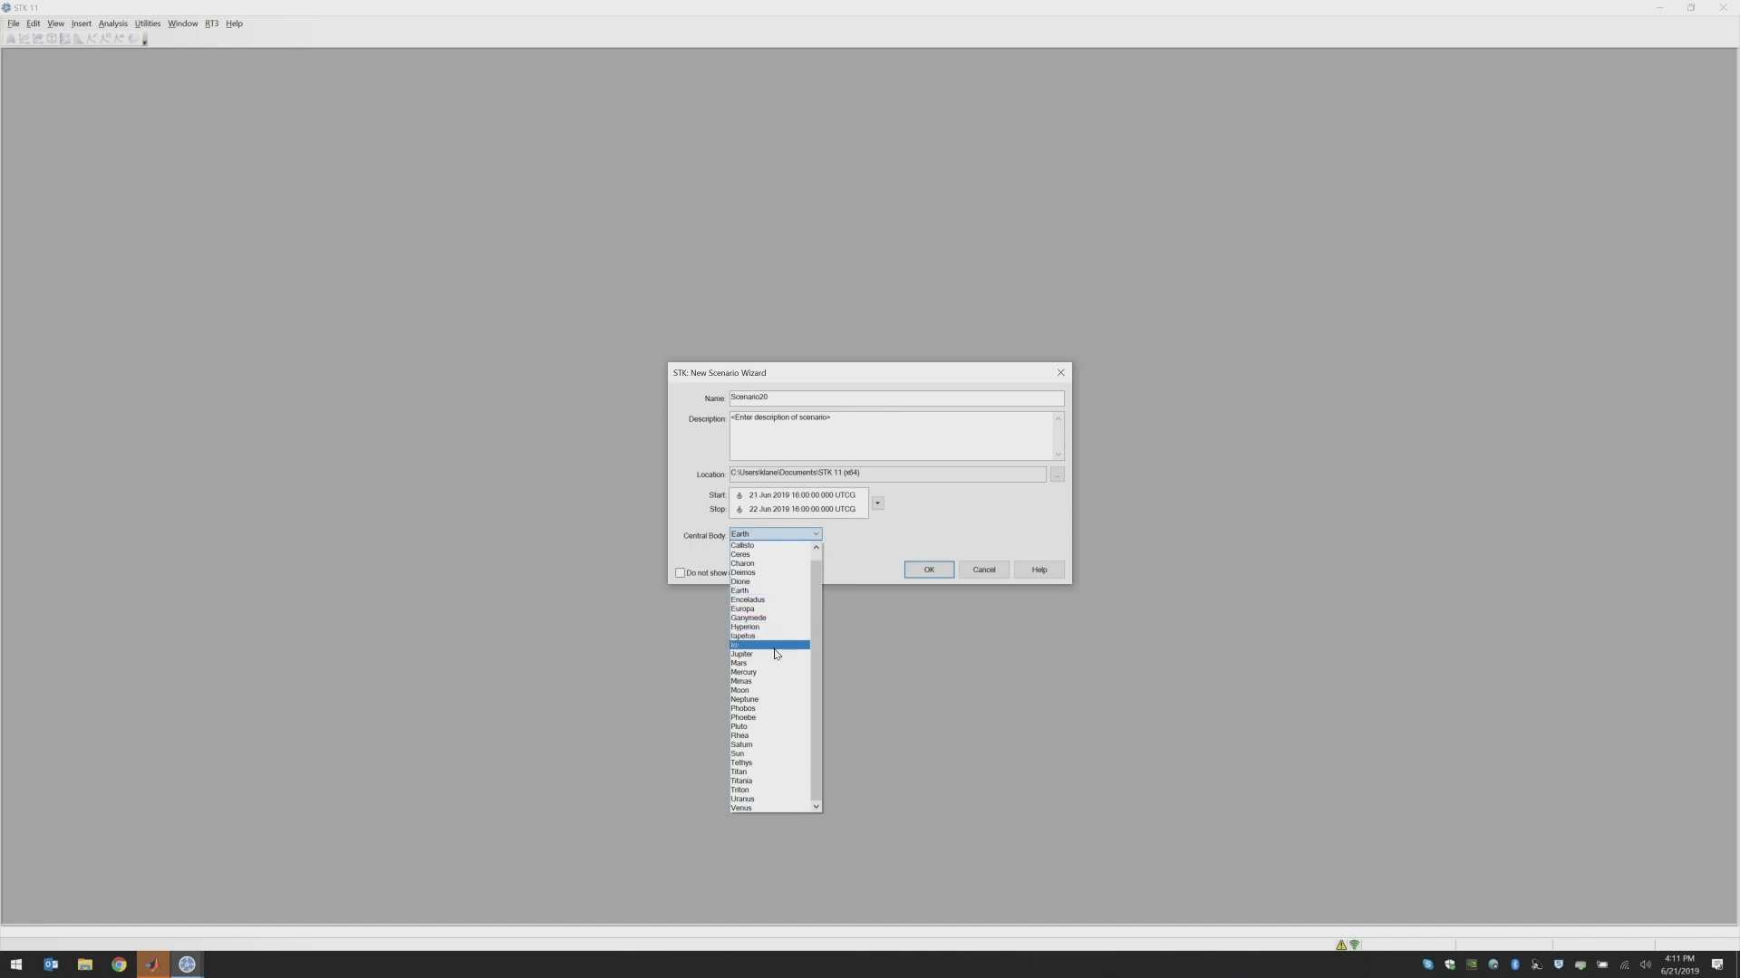
click(737, 663)
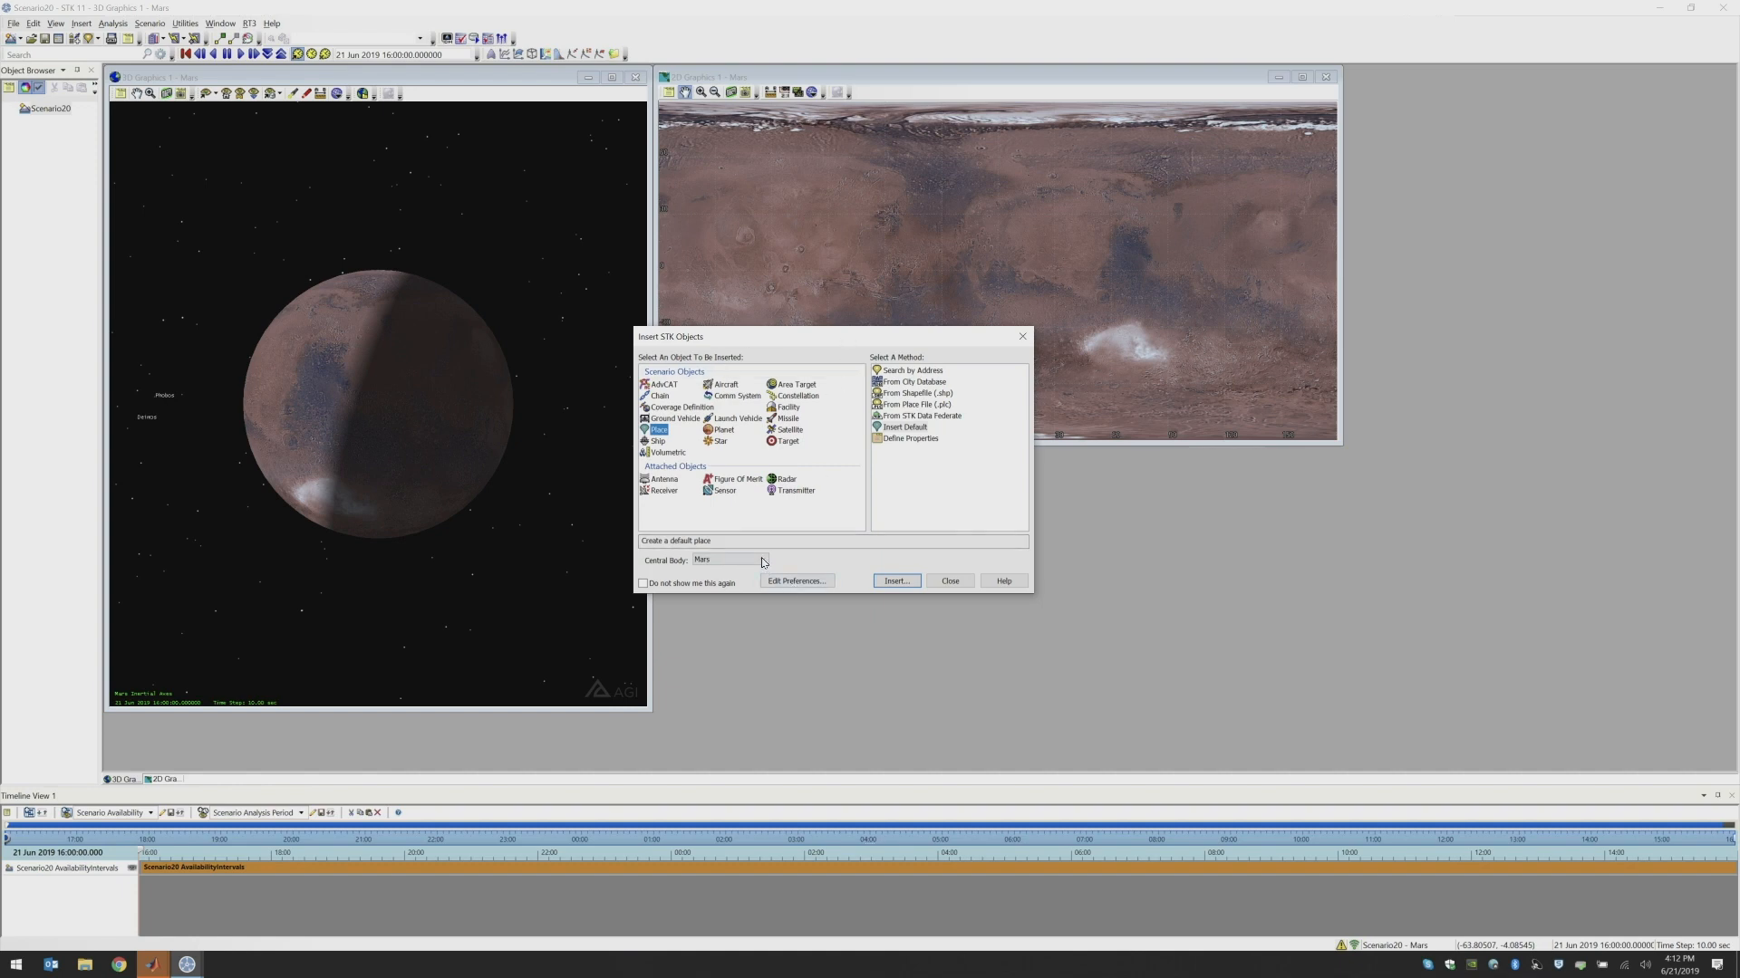
List the central bodies available for new objects, with Mars currently chosen
click(732, 559)
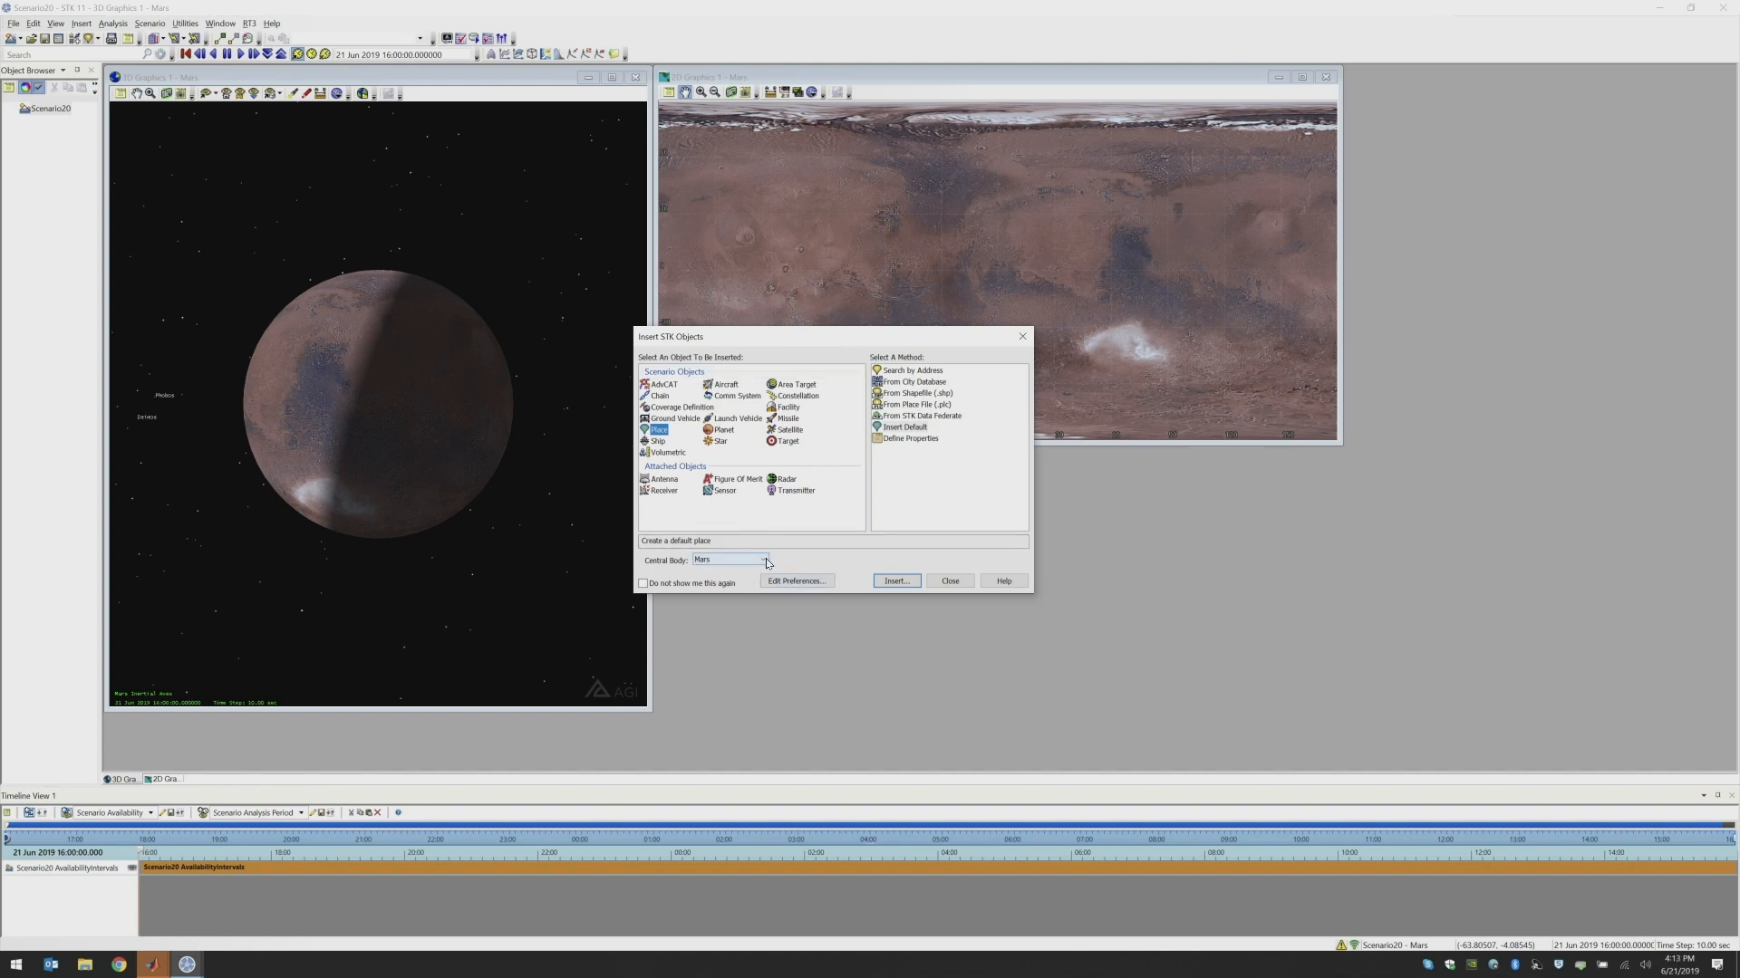
click(763, 560)
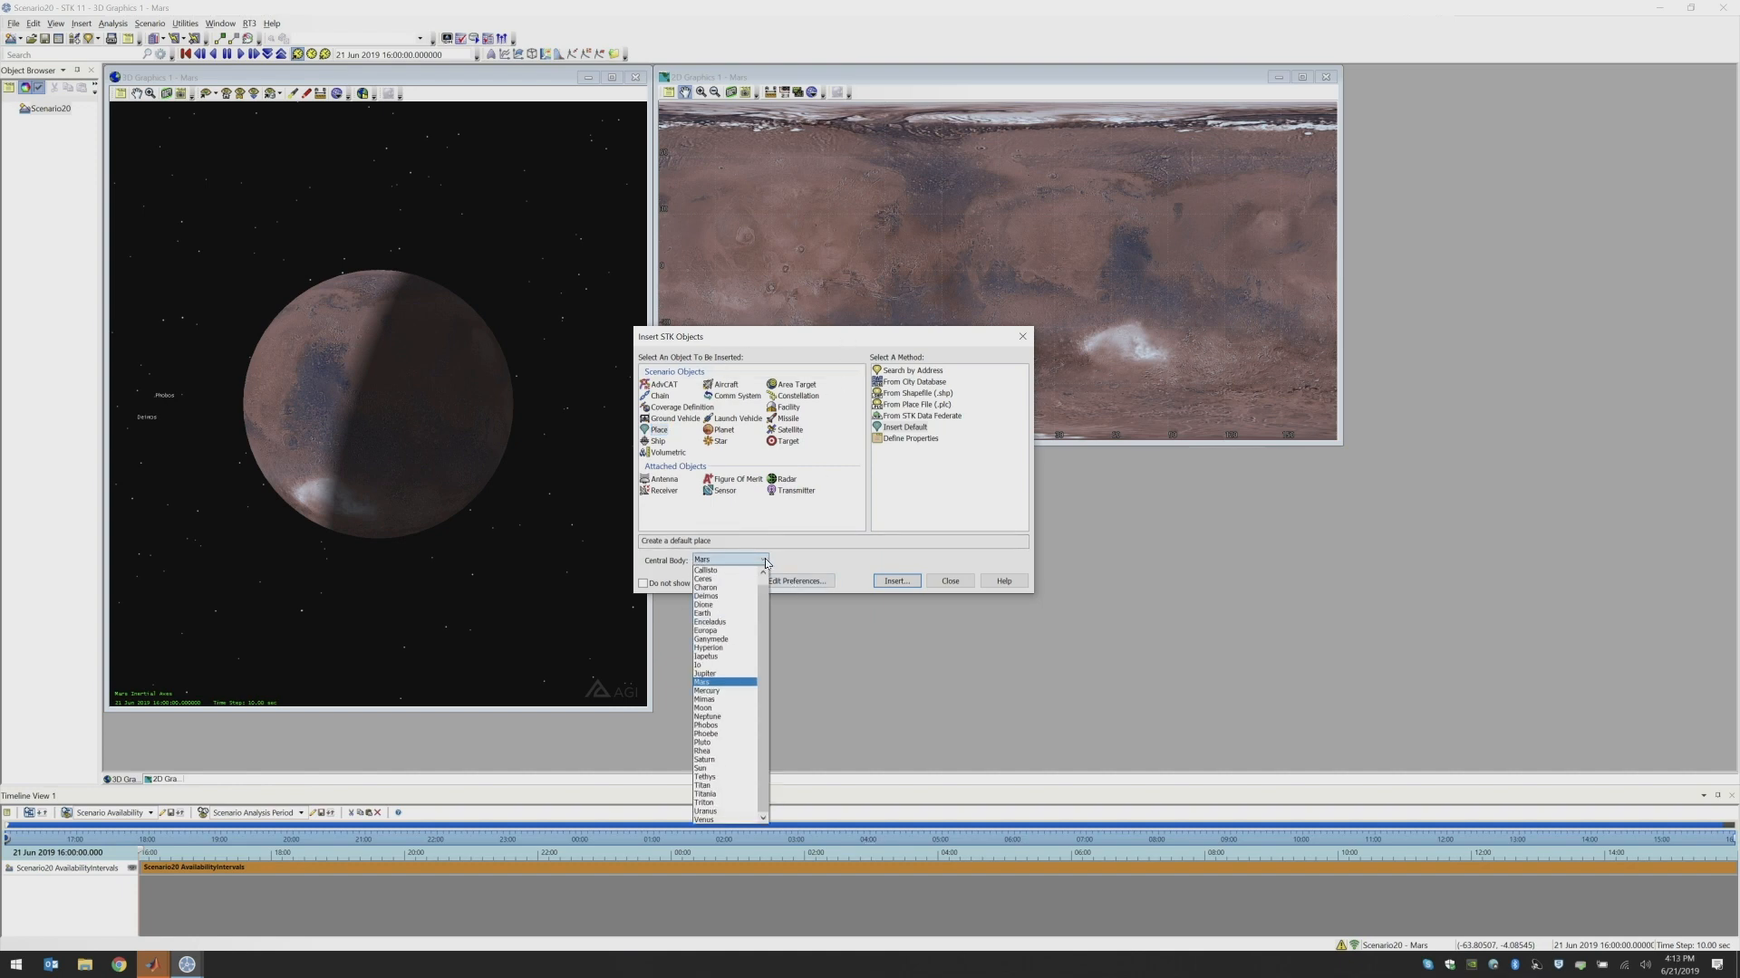